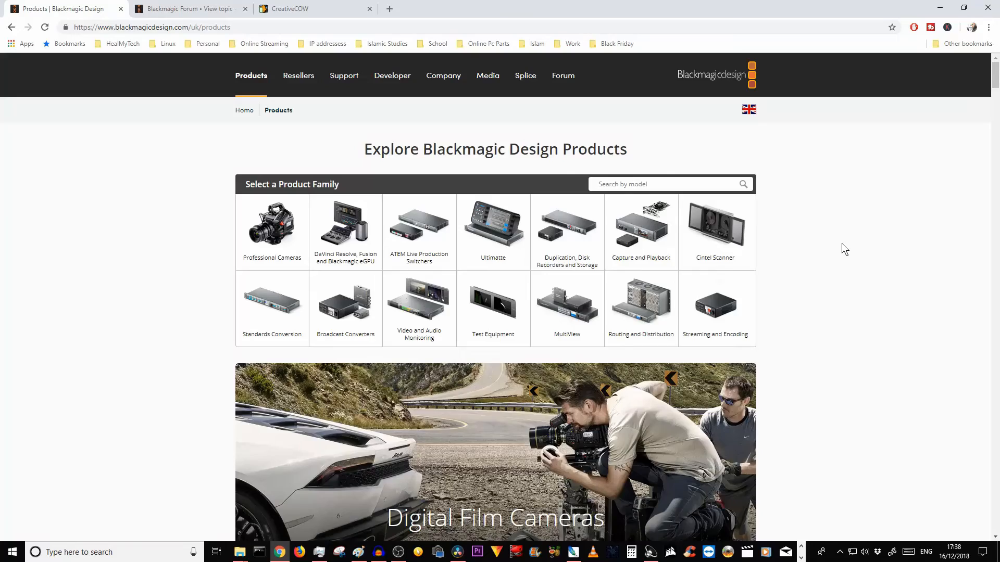
scroll(down, 3)
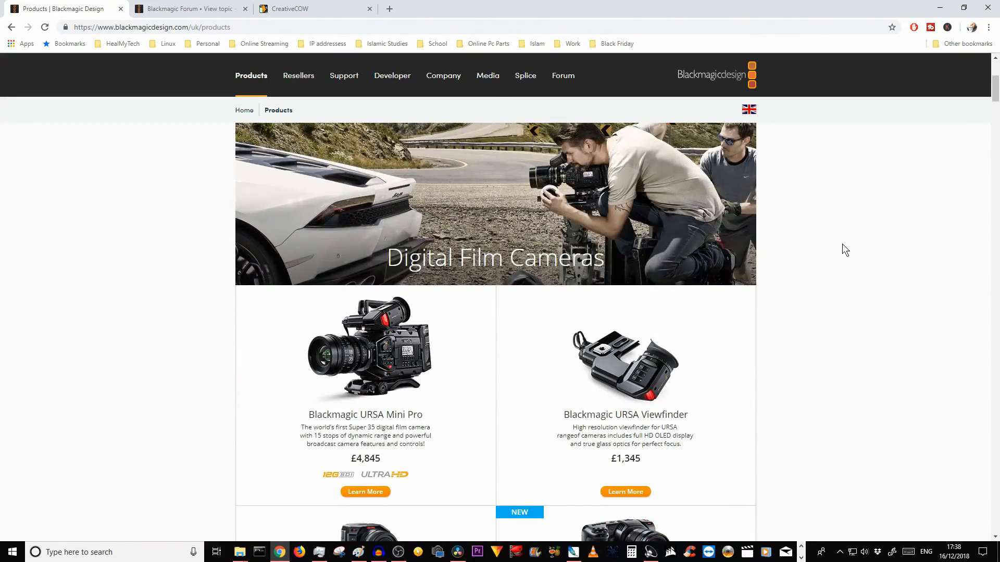
scroll(down, 3)
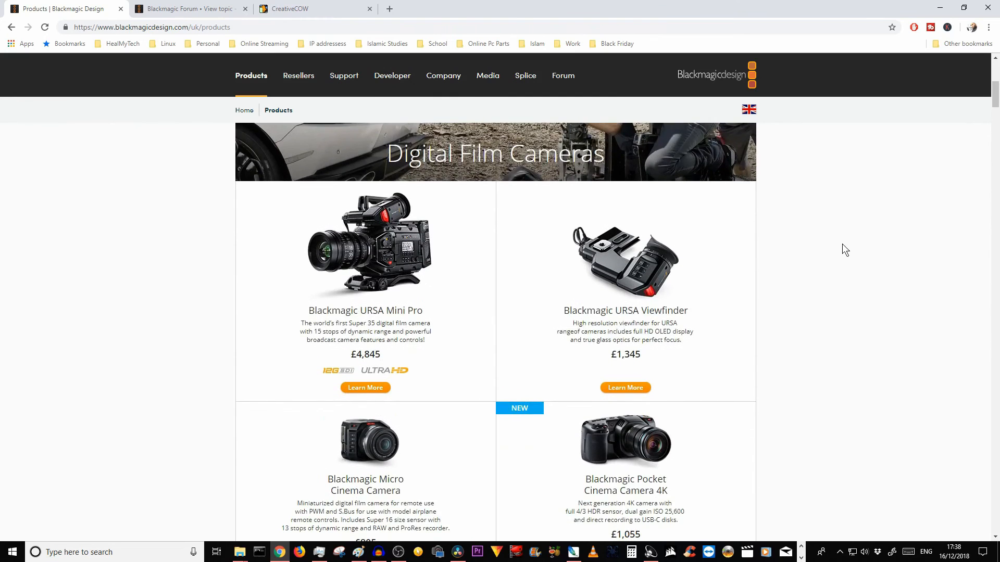
scroll(down, 3)
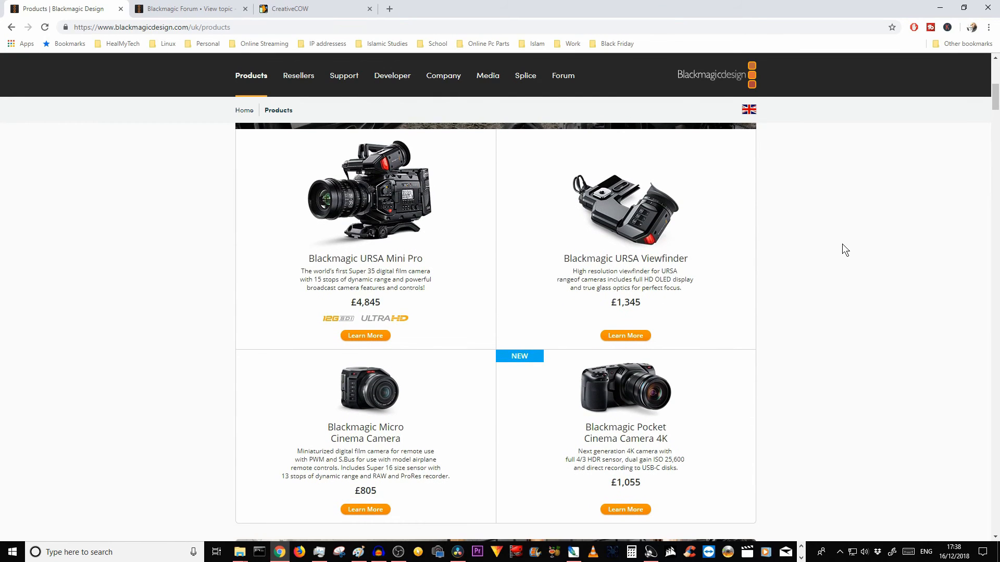